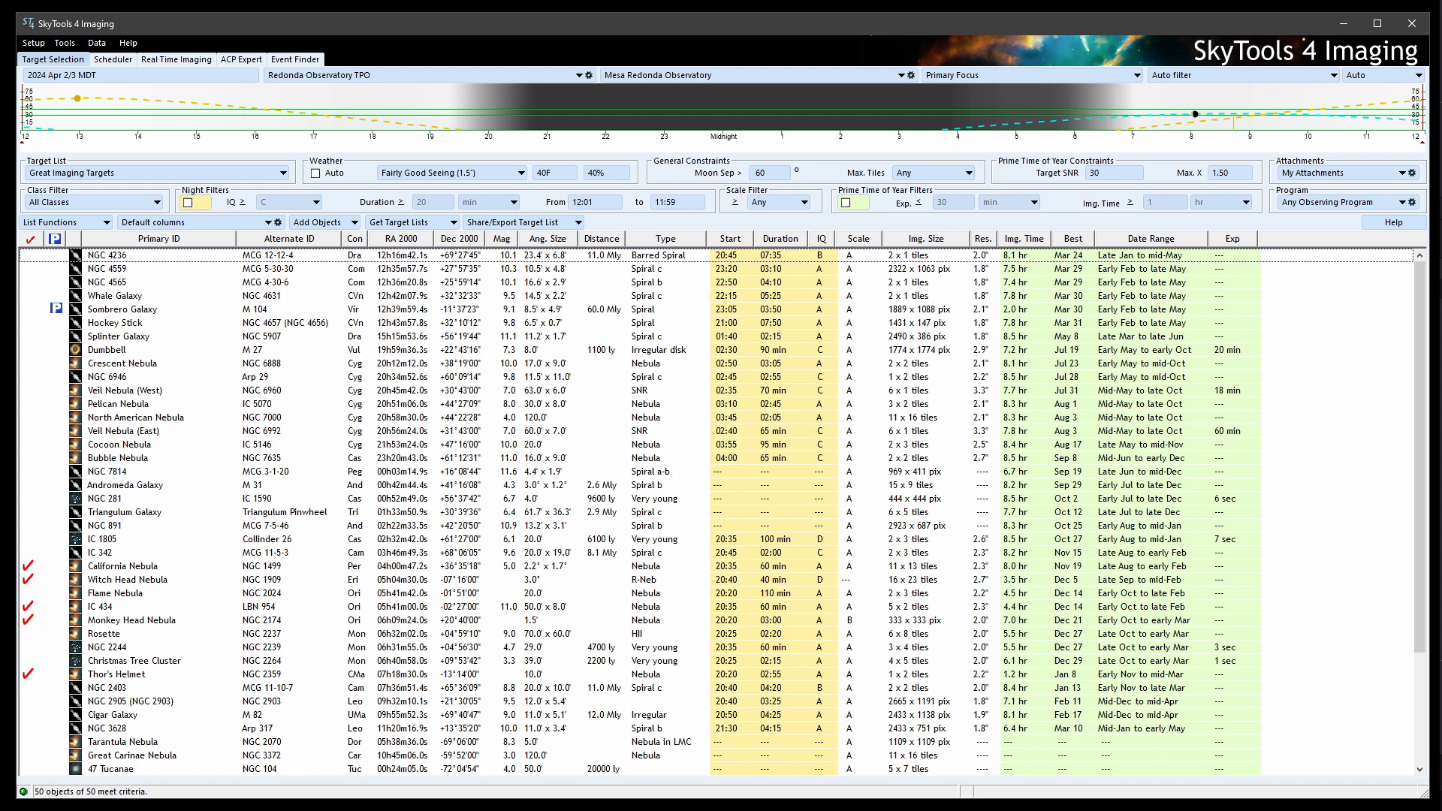
Step: Switch from the imaging target list to the scheduler showing the NGC 772 project report
{"action": "left_click", "coordinate": [106, 56]}
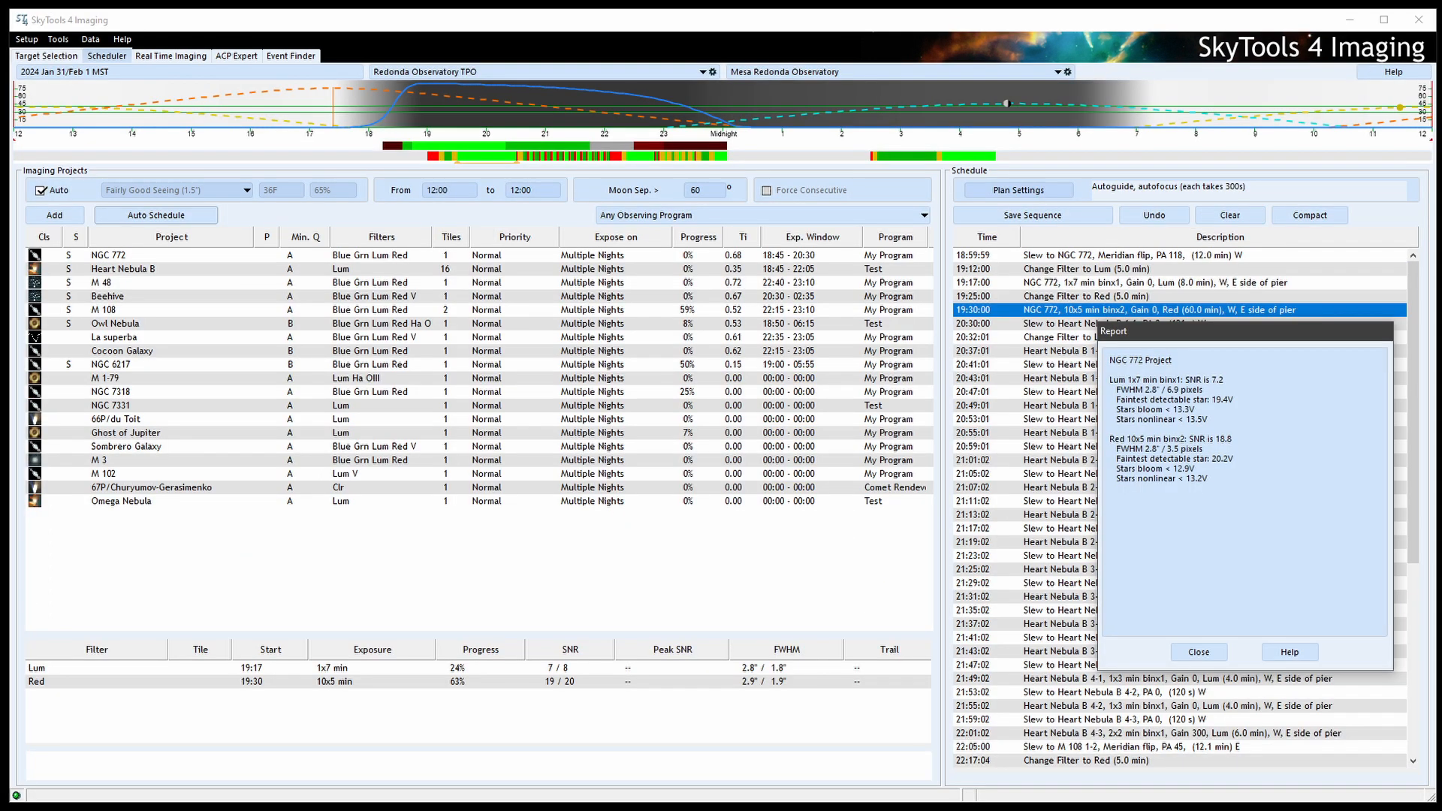